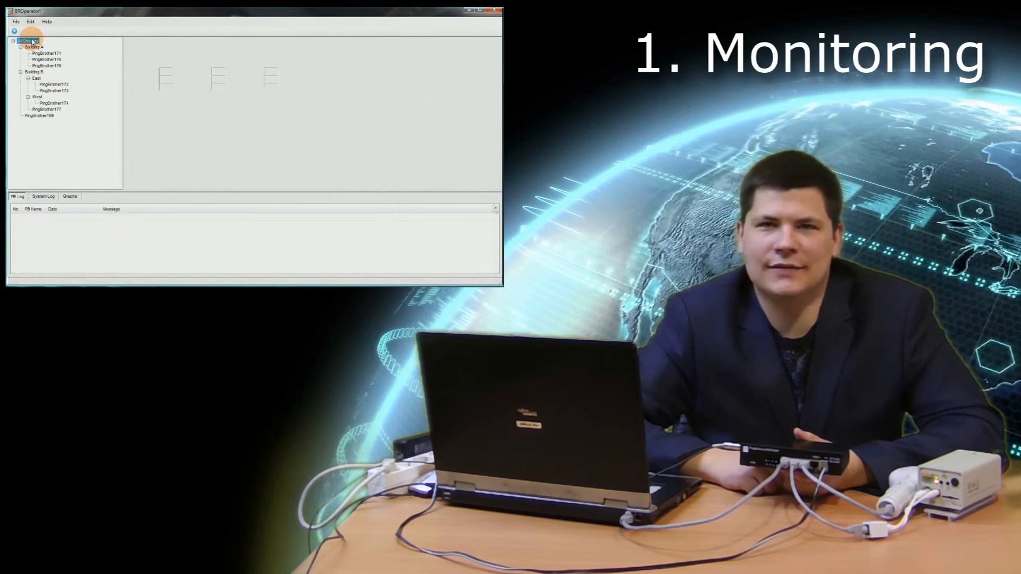
Select the group of all monitored devices to show NEGYEDIK P's status and graphs
left_click(27, 40)
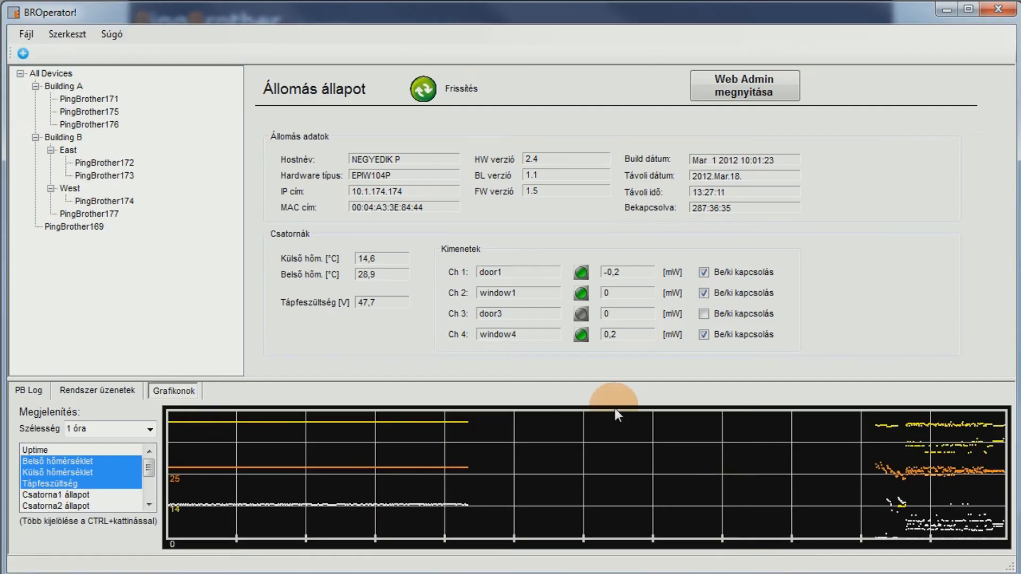
Show the device's PB Log entries, then select the device to reach its web admin page
left_click(28, 391)
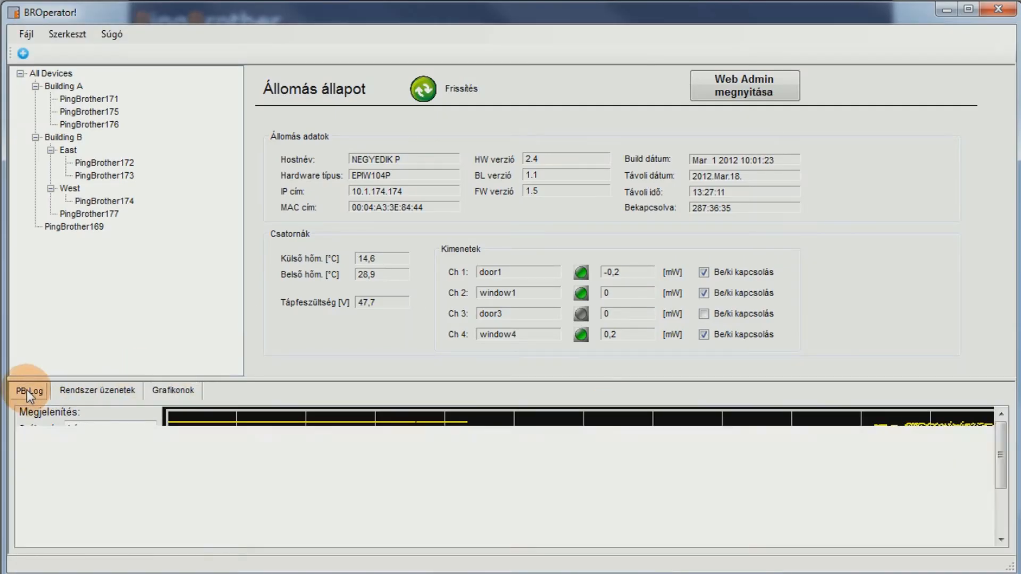
left_click(30, 392)
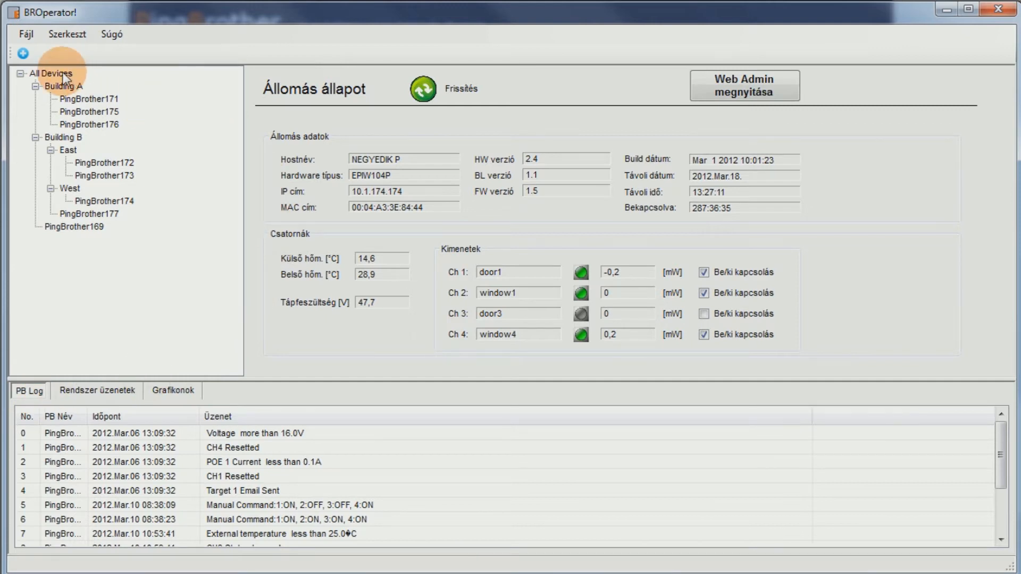
left_click(49, 72)
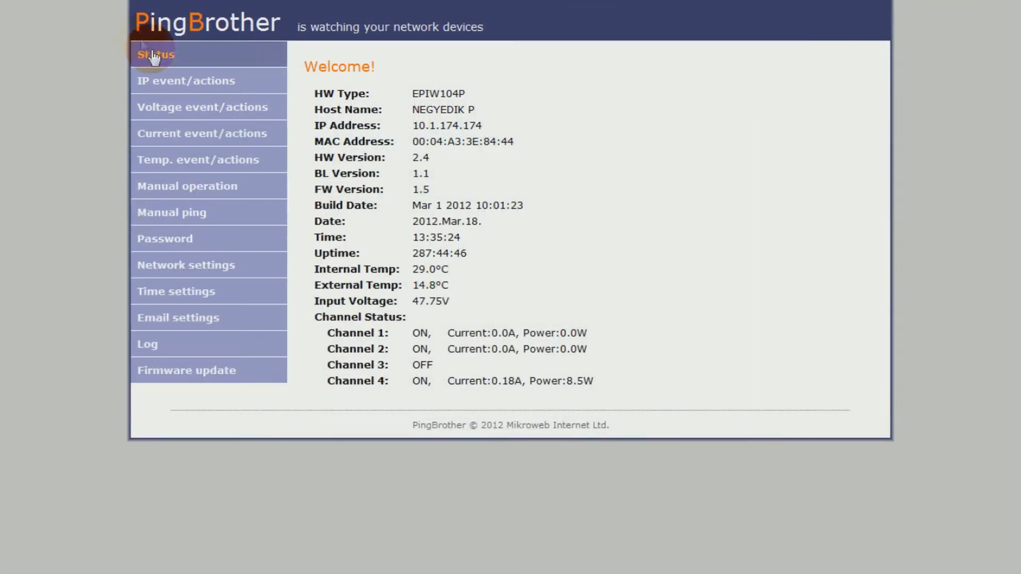
mouse_move(508, 258)
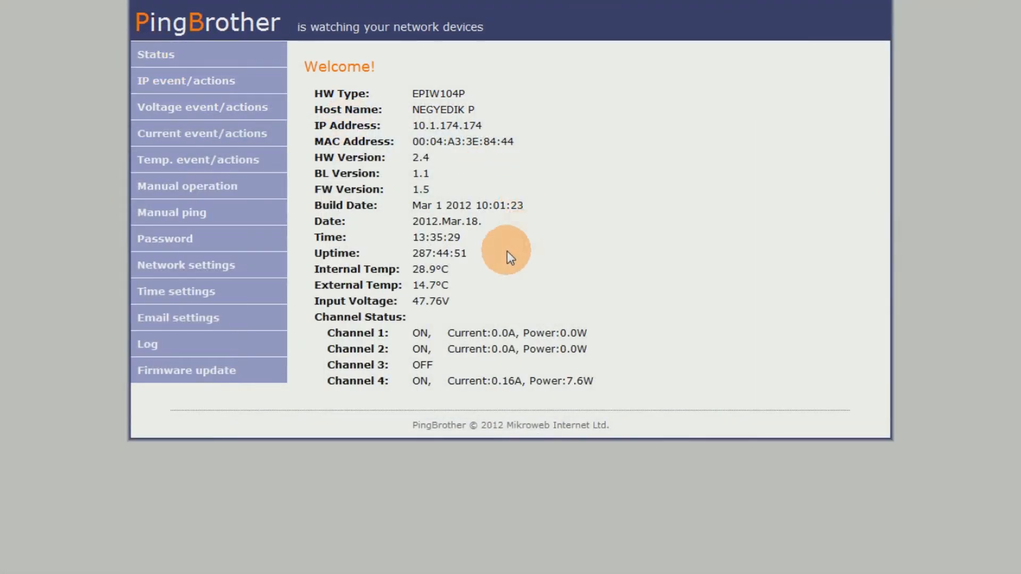
mouse_move(466, 279)
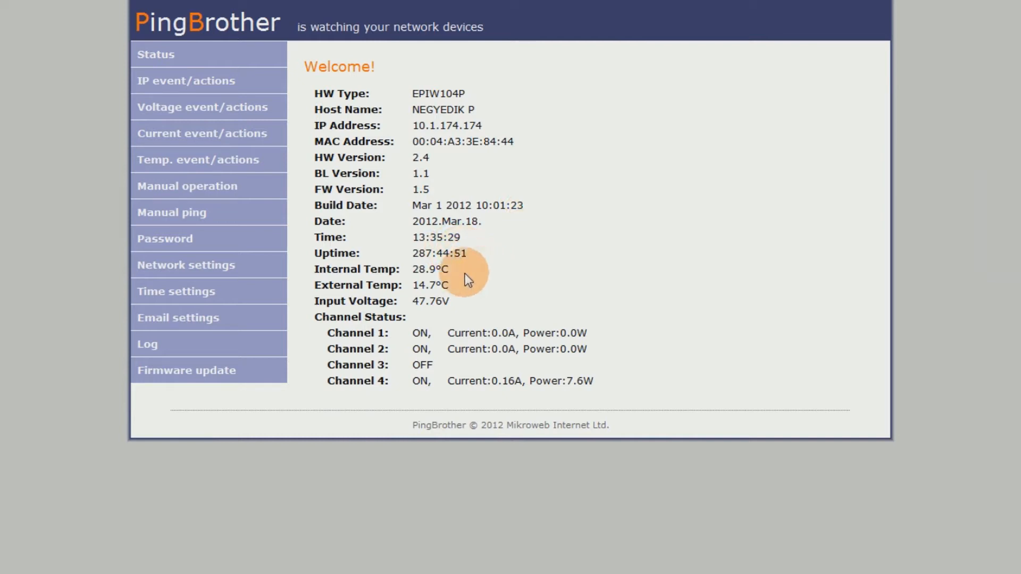
mouse_move(470, 300)
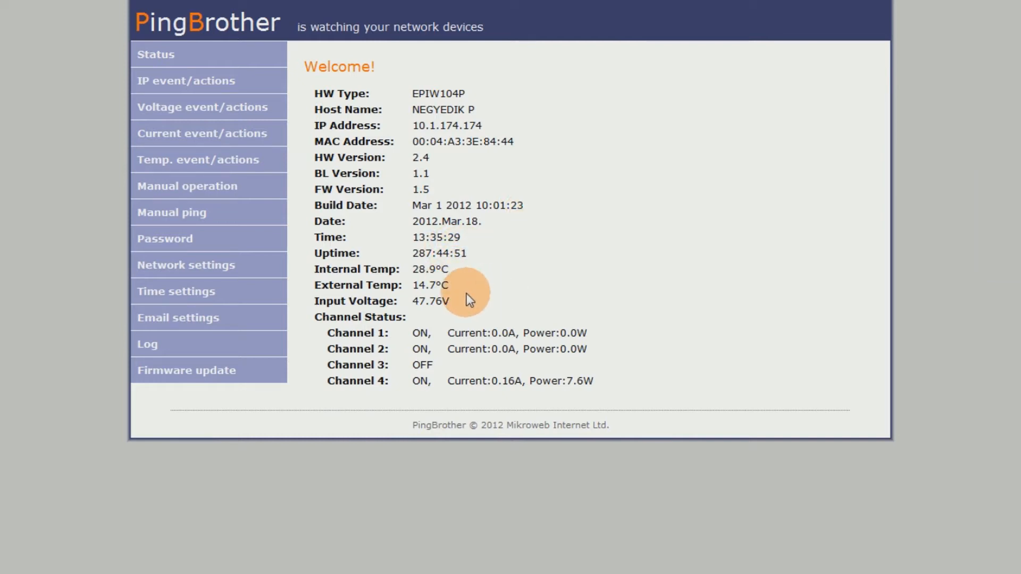
mouse_move(462, 312)
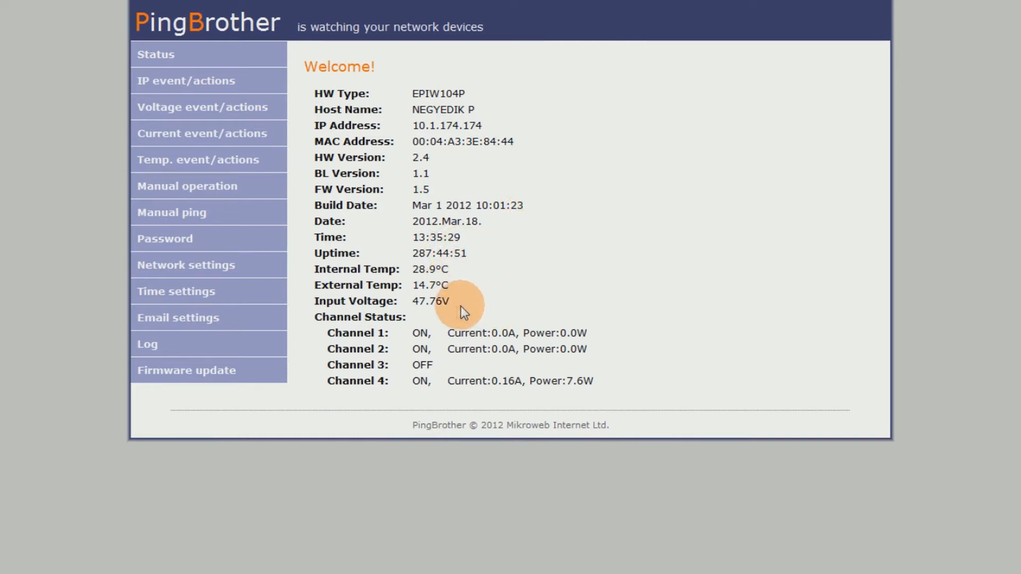
mouse_move(476, 277)
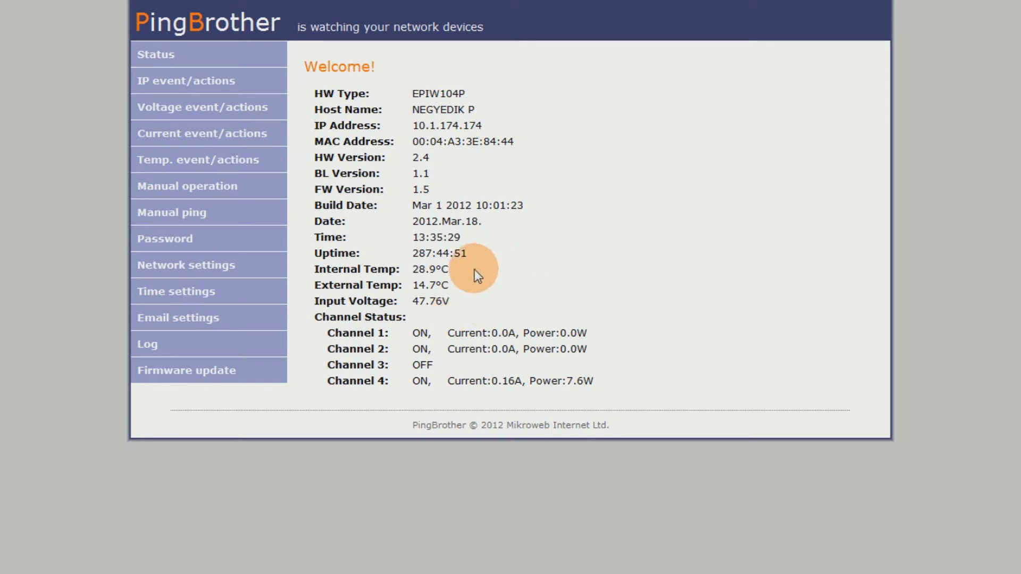
mouse_move(601, 323)
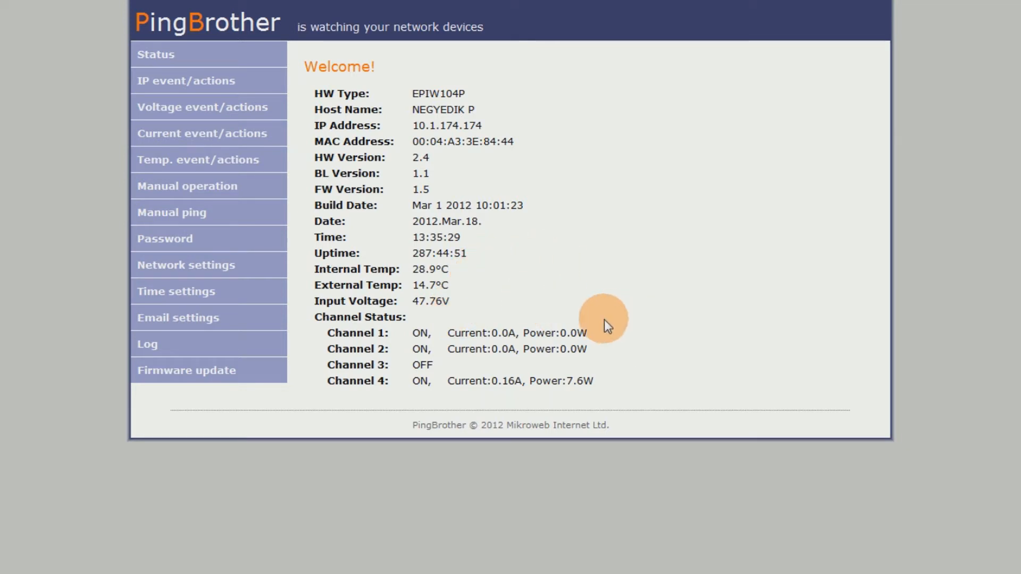
mouse_move(583, 388)
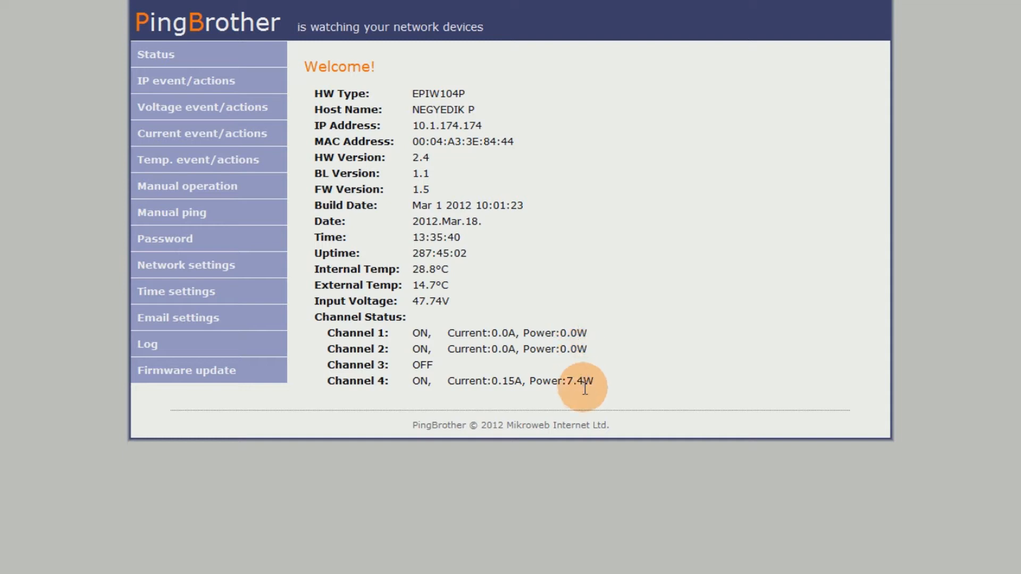
mouse_move(494, 350)
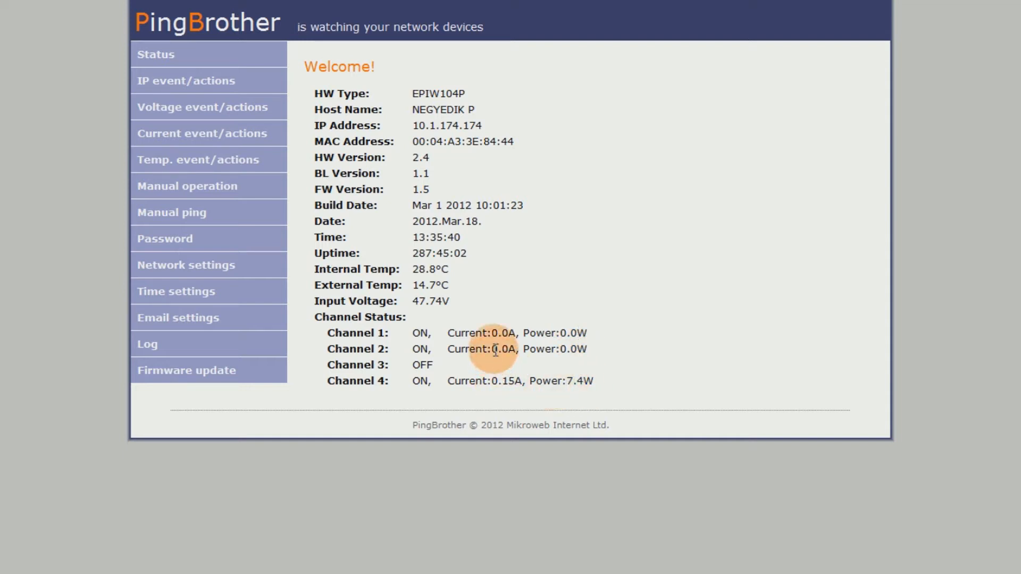
mouse_move(504, 333)
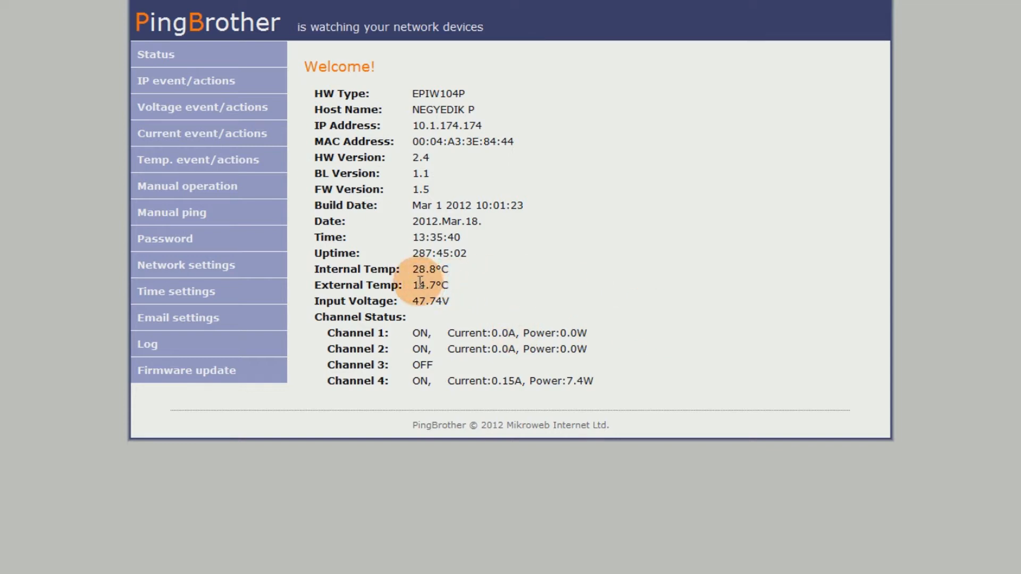
mouse_move(448, 283)
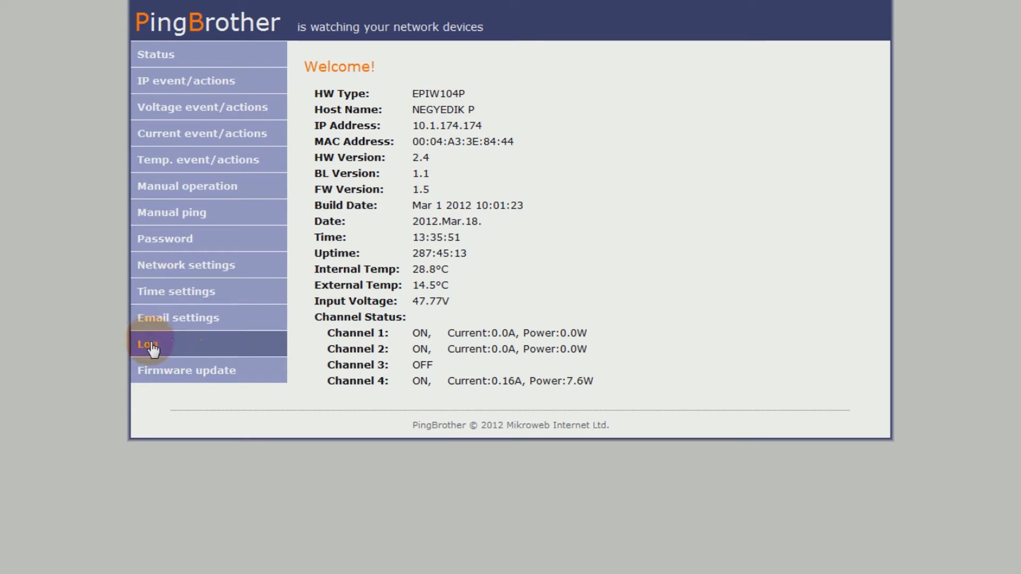
Show the System Log with its dated voltage, temperature and channel entries
left_click(147, 344)
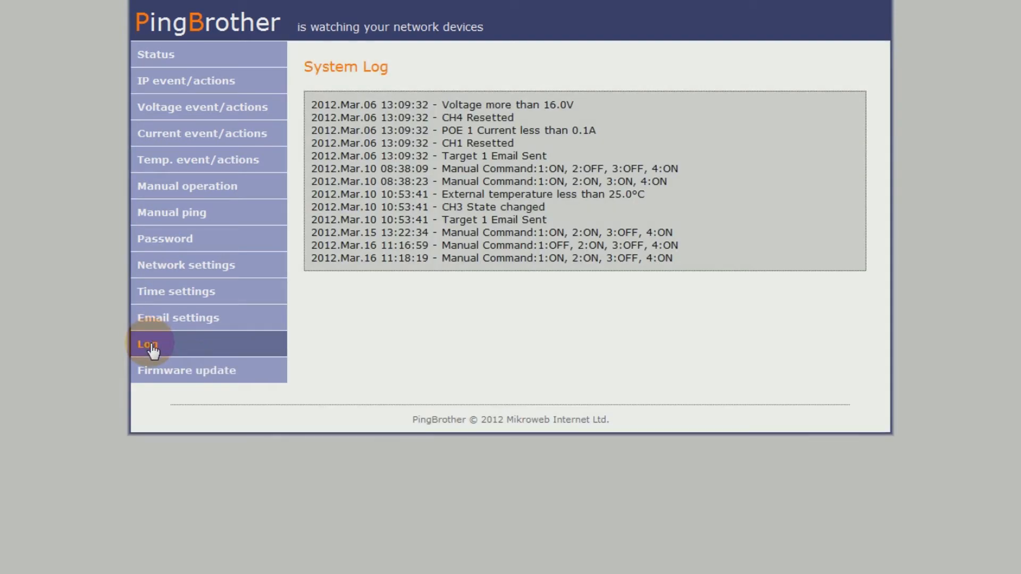
mouse_move(781, 357)
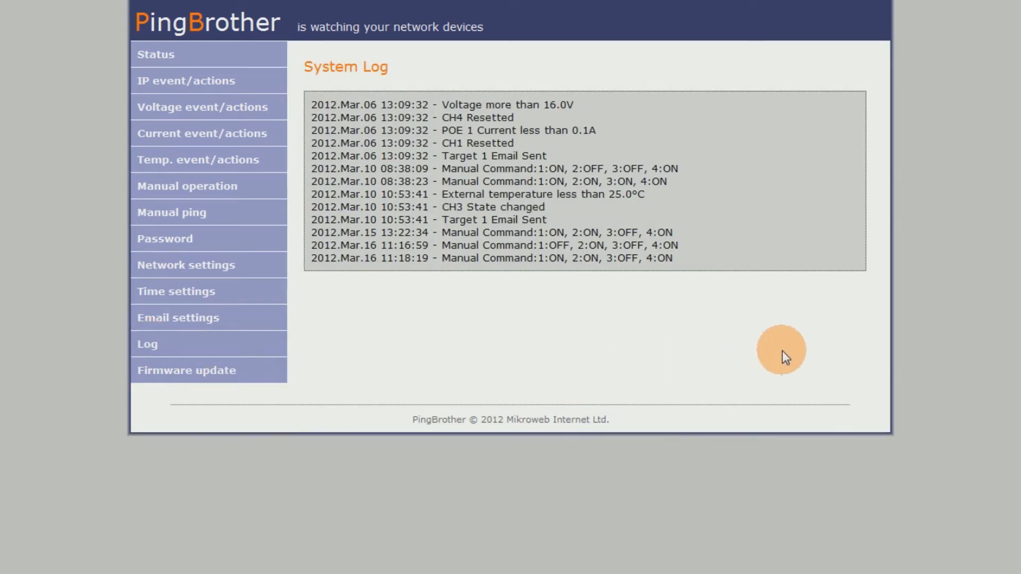
mouse_move(692, 121)
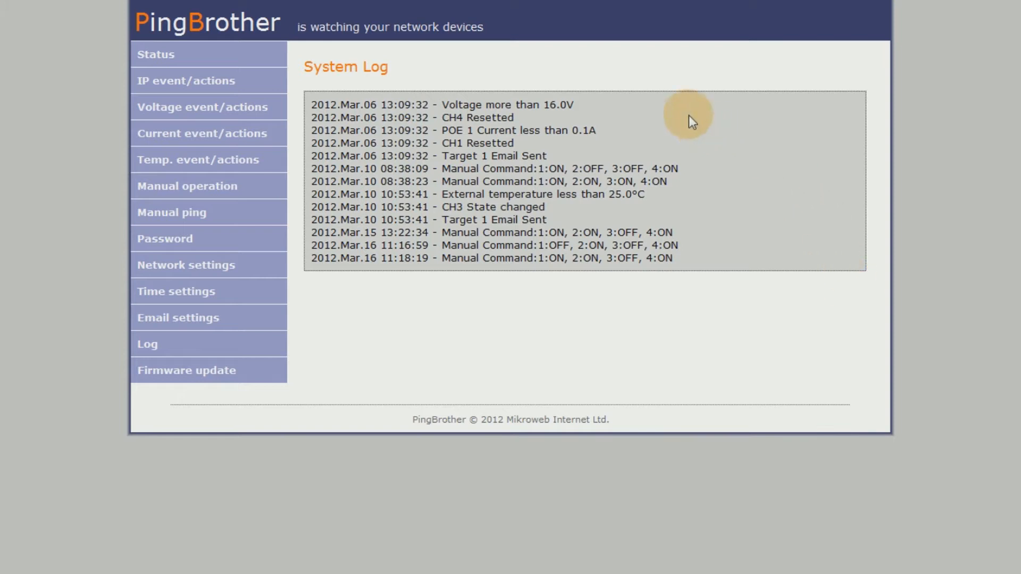
mouse_move(651, 132)
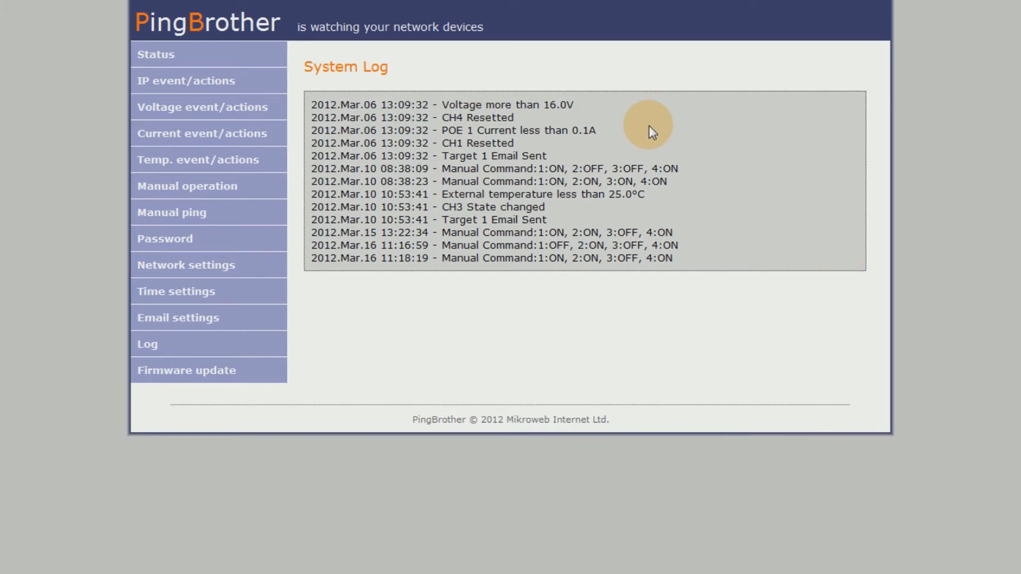
mouse_move(660, 183)
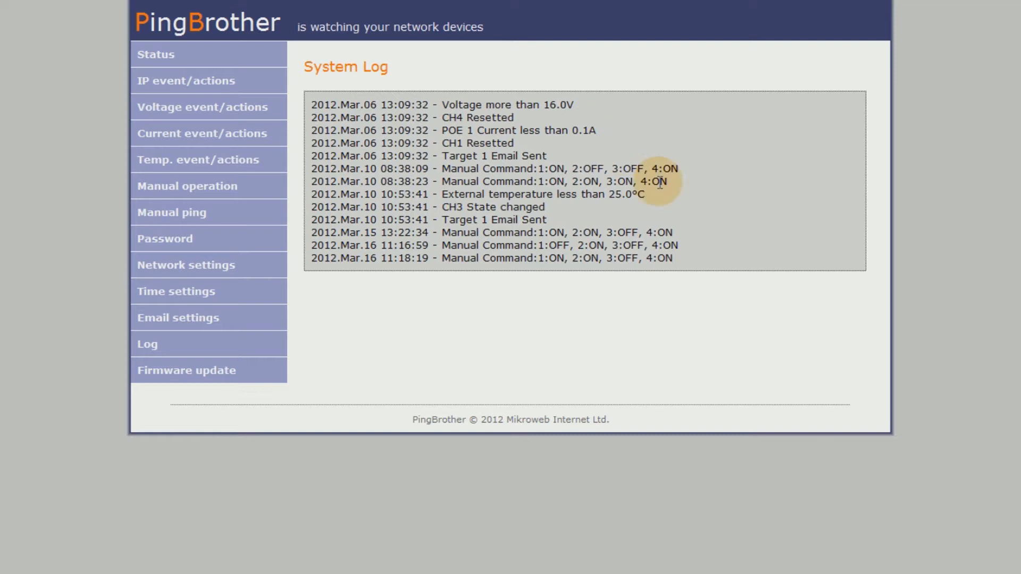
mouse_move(726, 249)
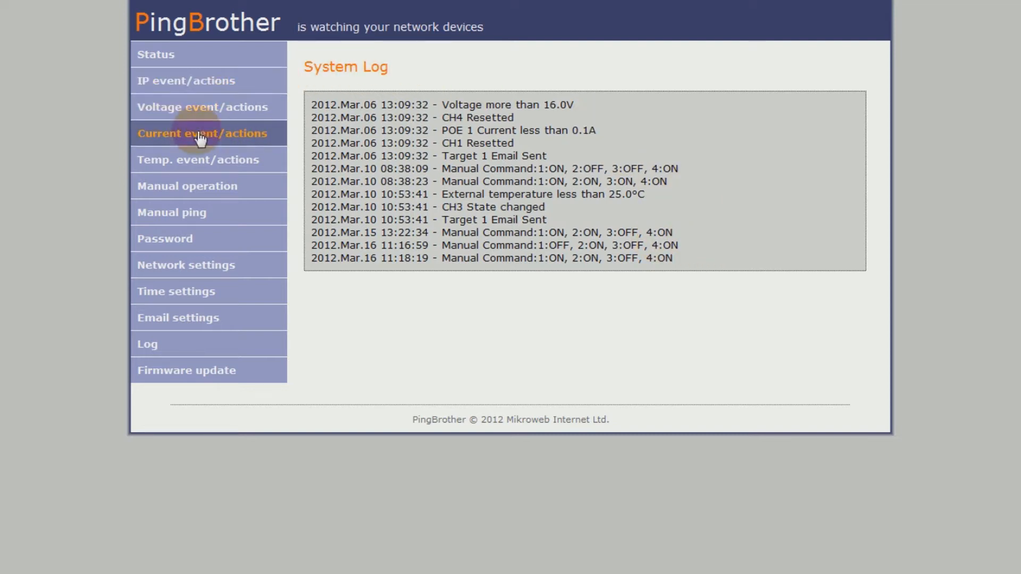
mouse_move(186, 189)
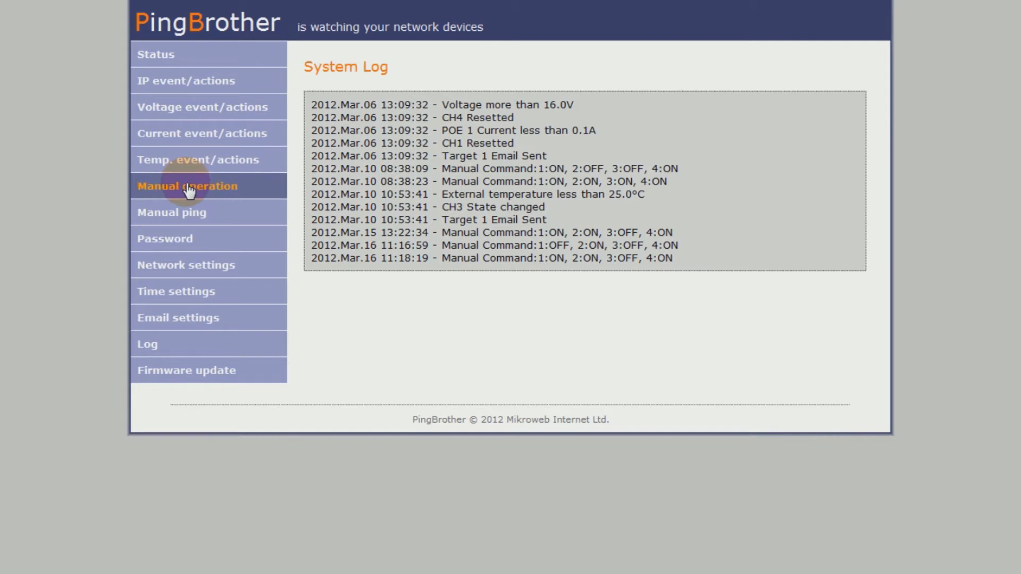
In Manual operation set Channel 2 to Off, then return to Status to confirm channels 2 and 3 are OFF
left_click(188, 186)
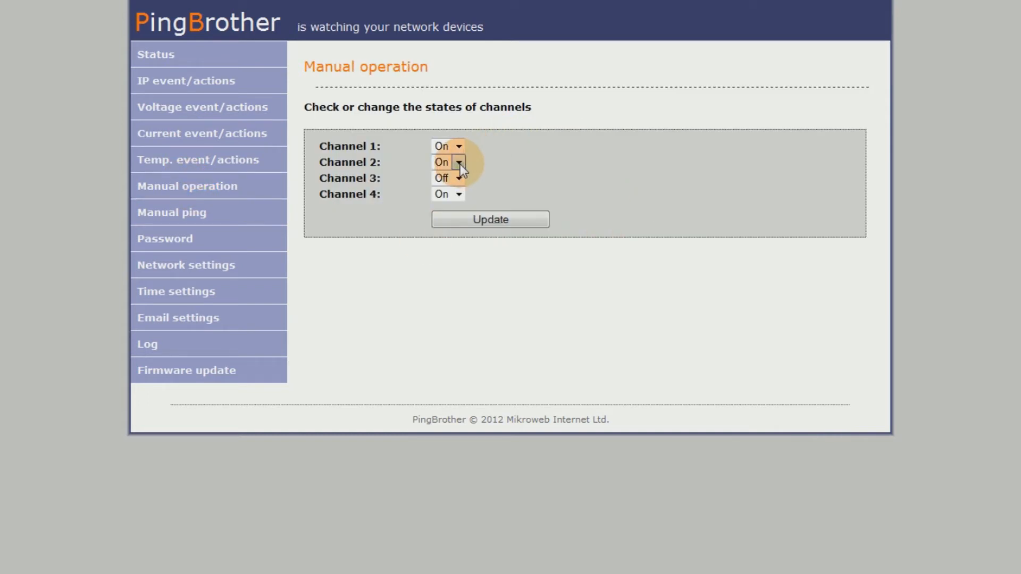
left_click(459, 161)
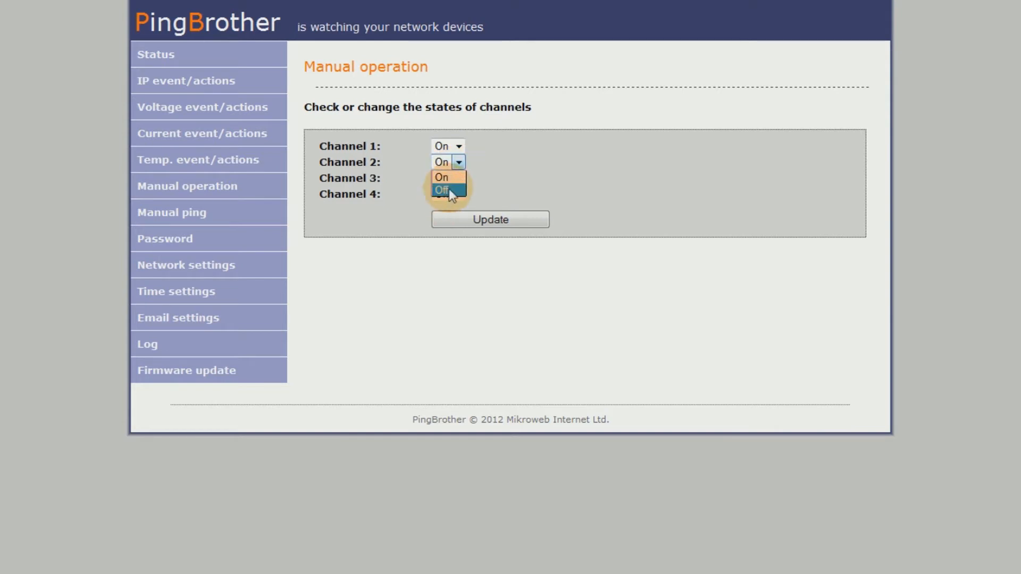
left_click(442, 191)
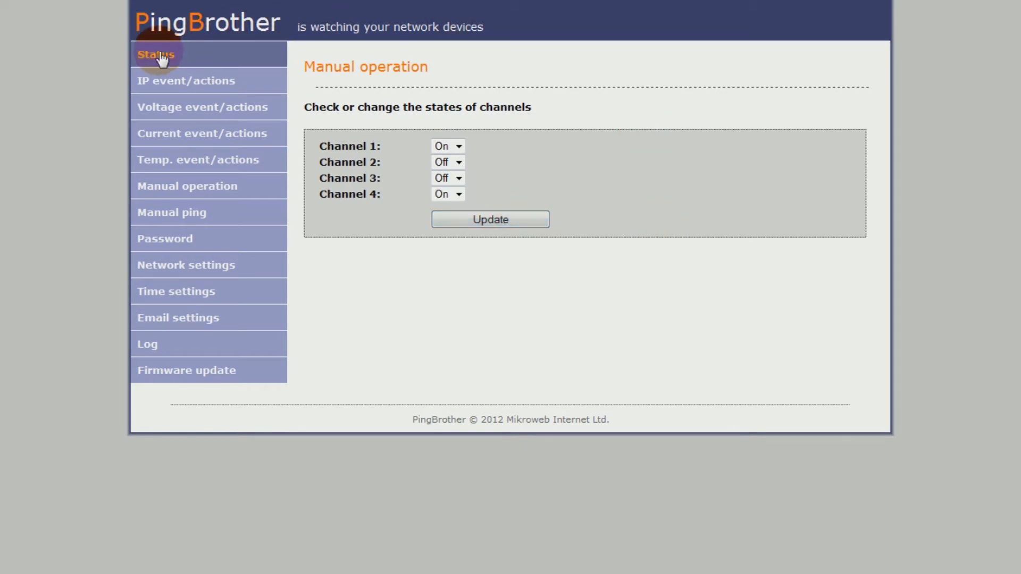
left_click(156, 53)
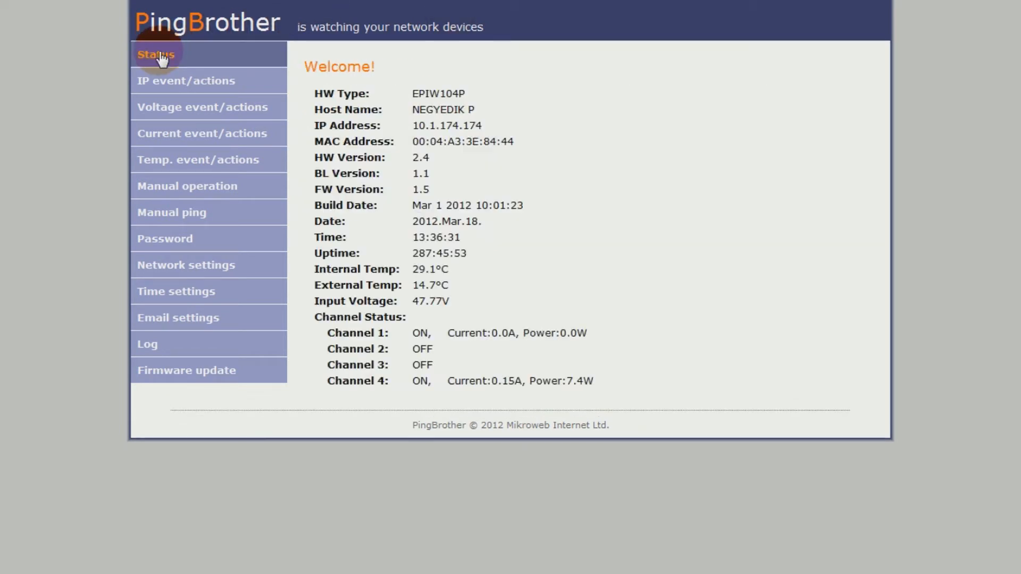
mouse_move(428, 349)
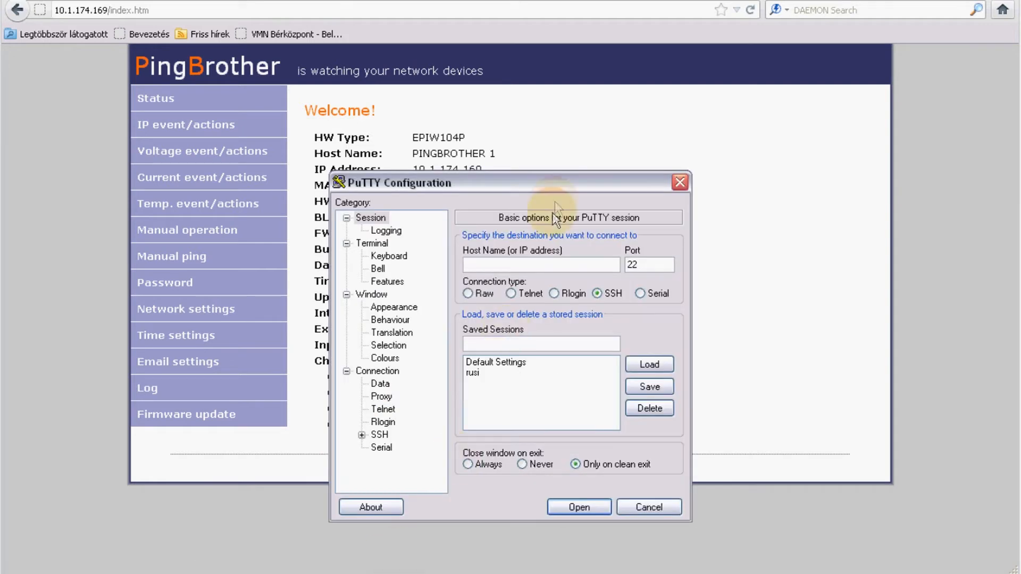
Enter host 10.1.174.169, choose the Raw connection type and start the connection
type("10.1.174.169")
type("80")
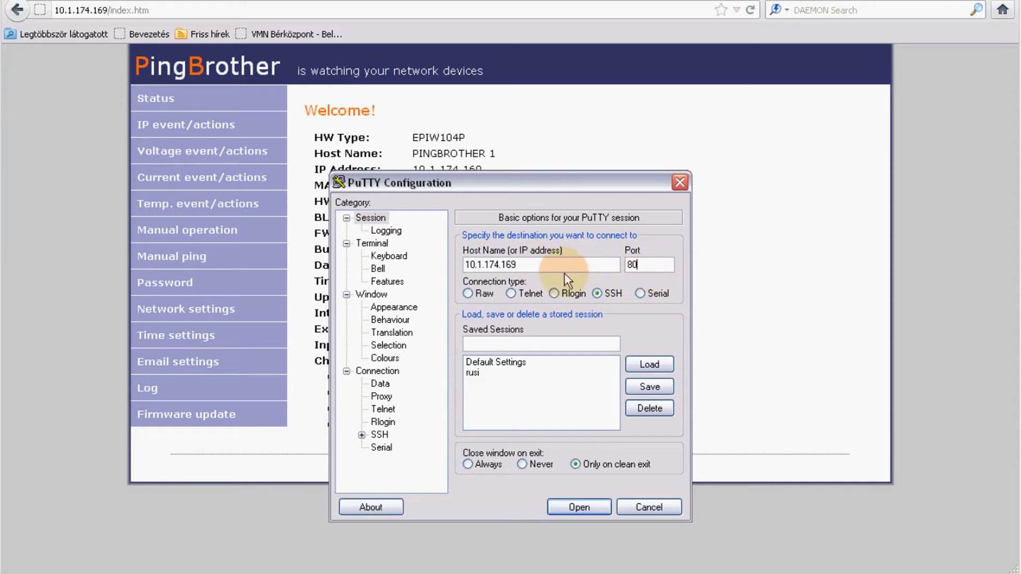
left_click(468, 294)
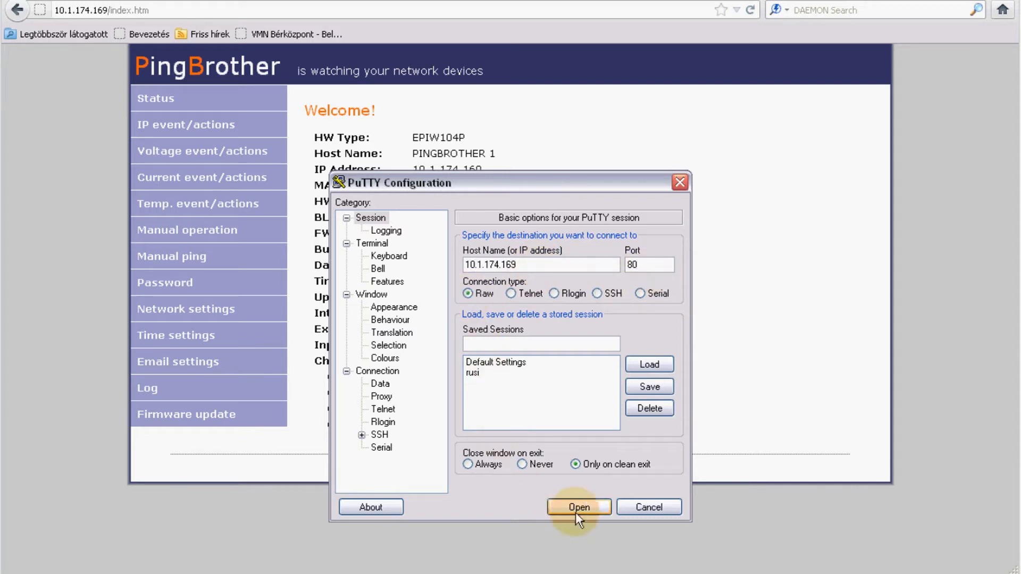
left_click(580, 507)
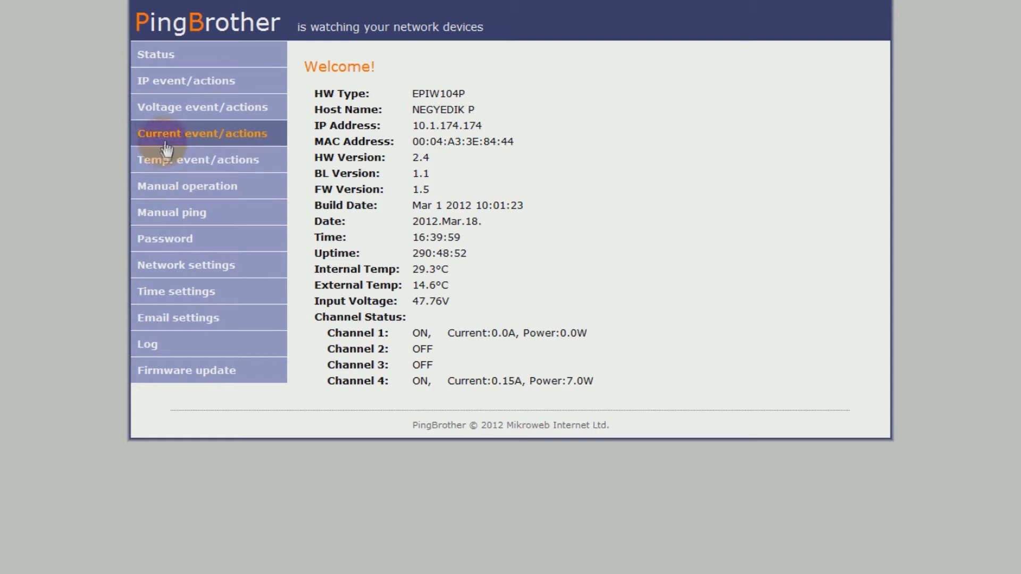
mouse_move(181, 87)
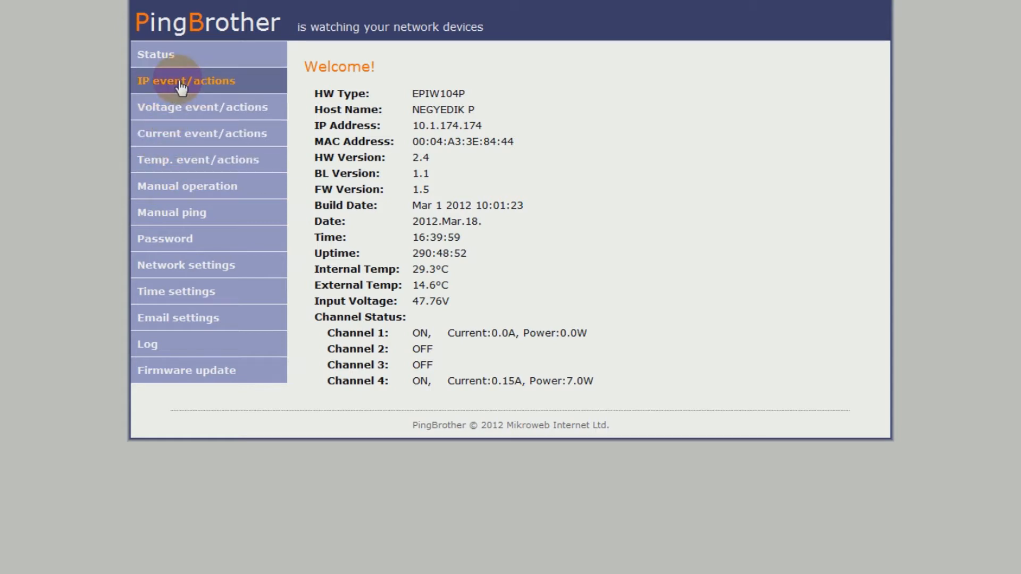
Show the IP event/actions page and scroll through its Target sections
left_click(183, 81)
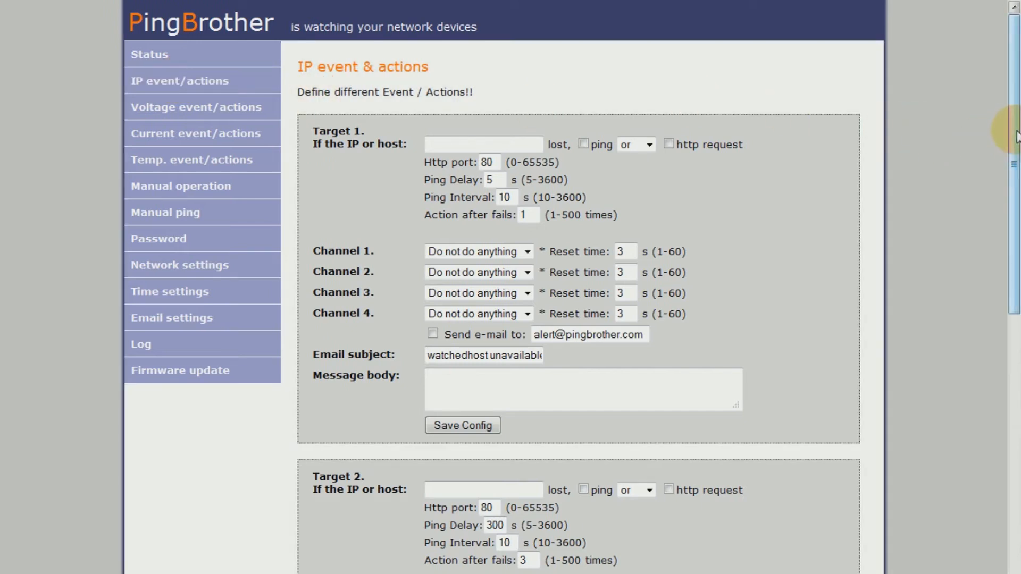
scroll("down", 3)
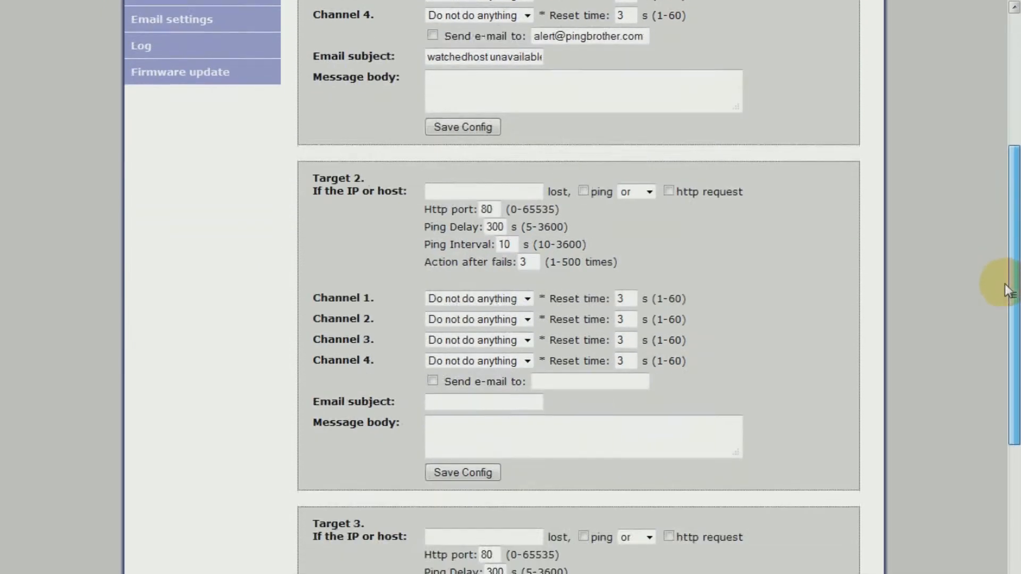
scroll("down", 3)
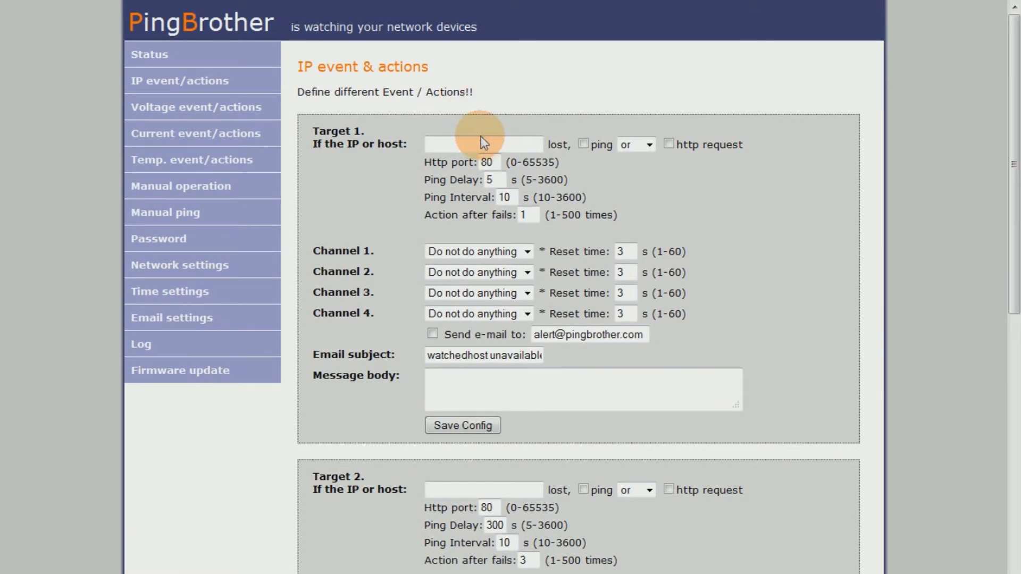
Enter watchedhost for Target 1, set Channel 3 to Change of state and Channel 4 to Reset* with 5 s
type("watchedhost")
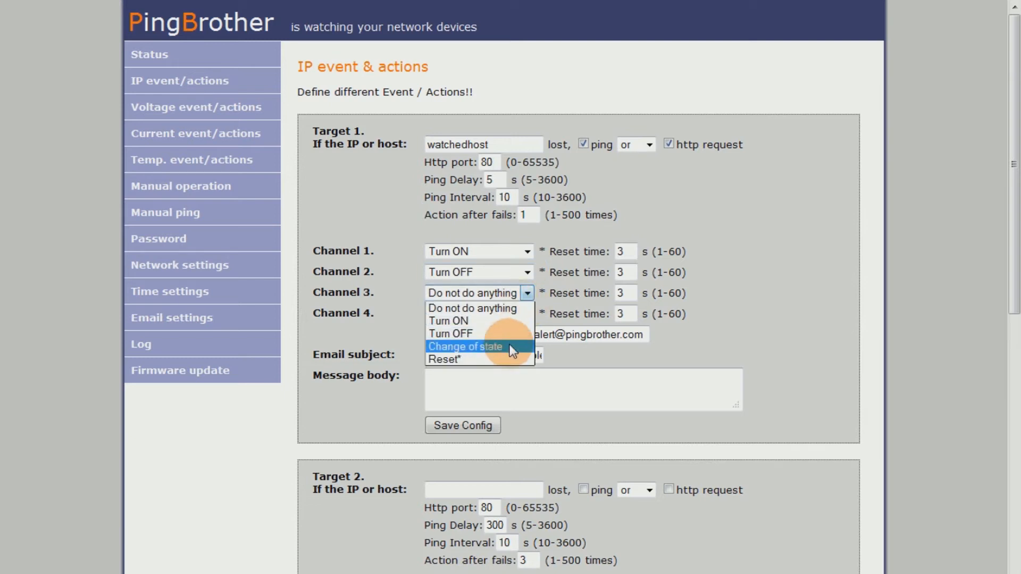
left_click(465, 346)
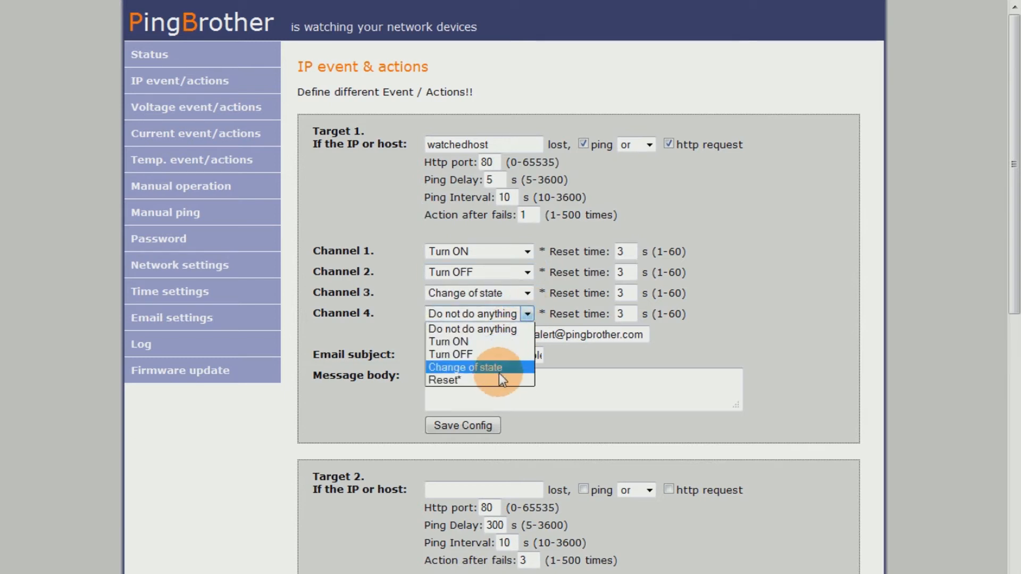
left_click(442, 381)
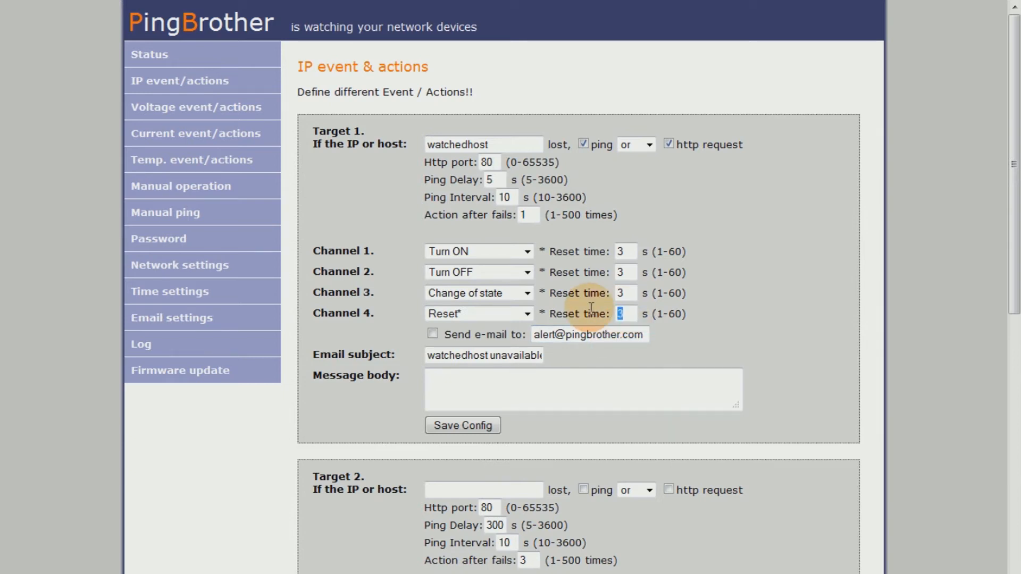
type("5")
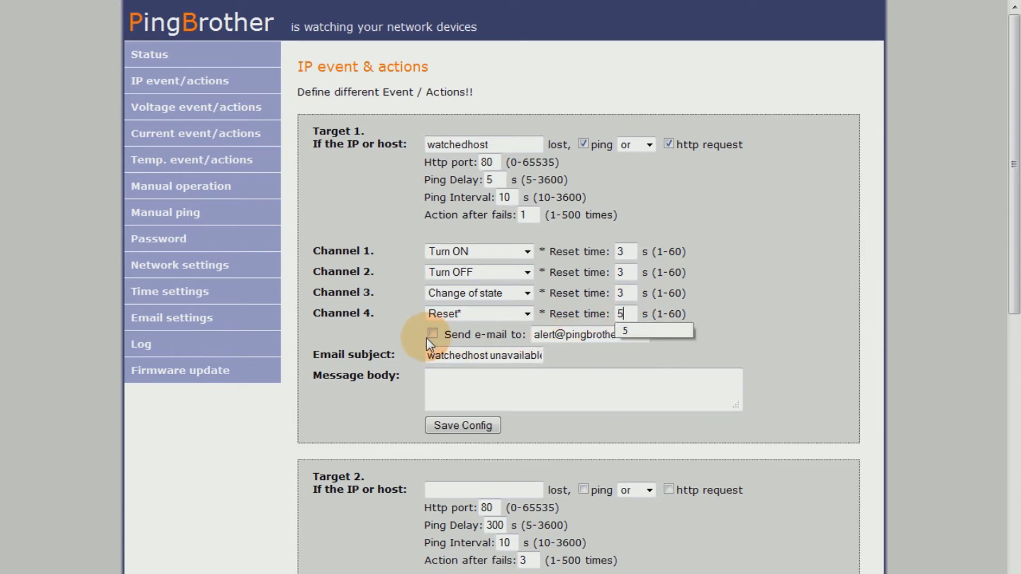